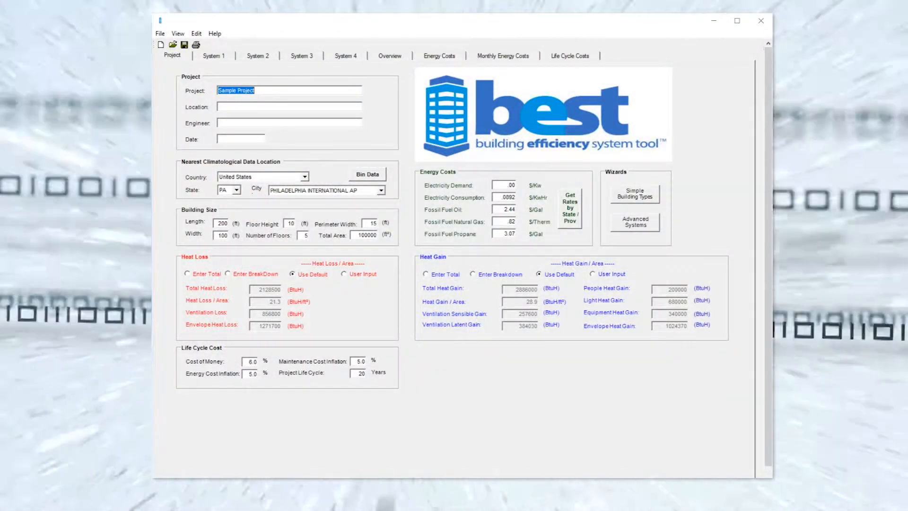
# Start the Simple Building Types wizard for the Sample Project hotel in Allentown.
pyautogui.click(439, 55)
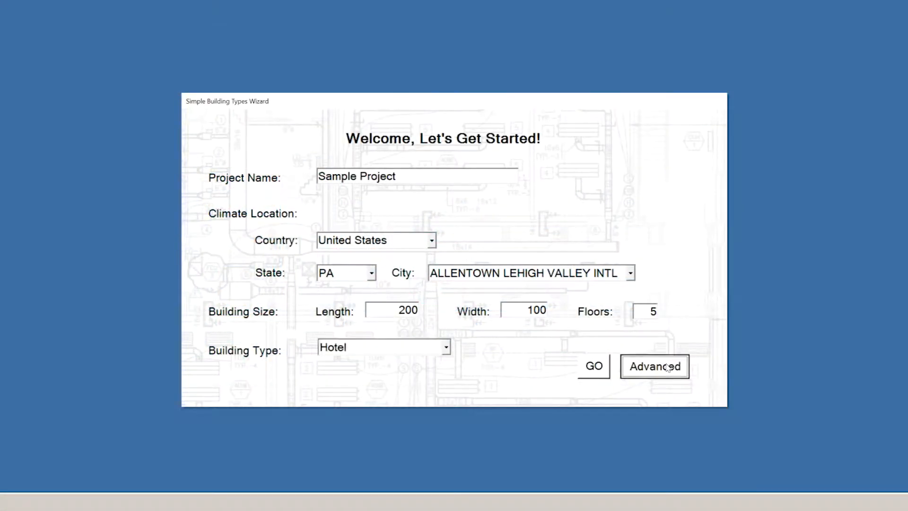
# Return to the project screen and set heat loss to user input at 21.3 BtuH/ft².
pyautogui.click(593, 366)
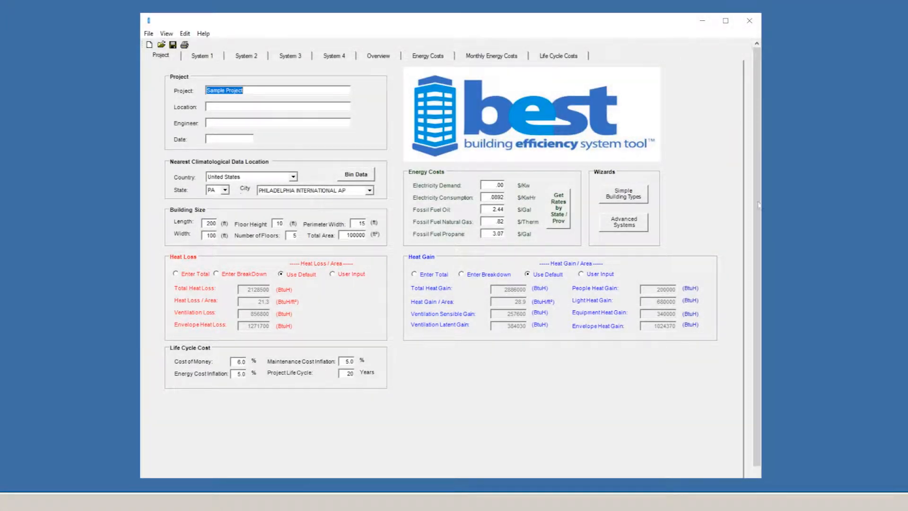
pyautogui.click(225, 190)
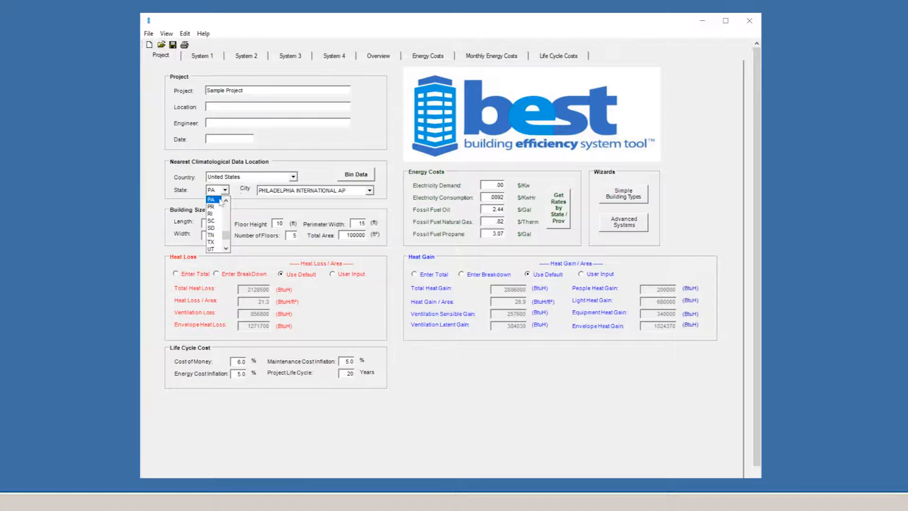
pyautogui.click(210, 213)
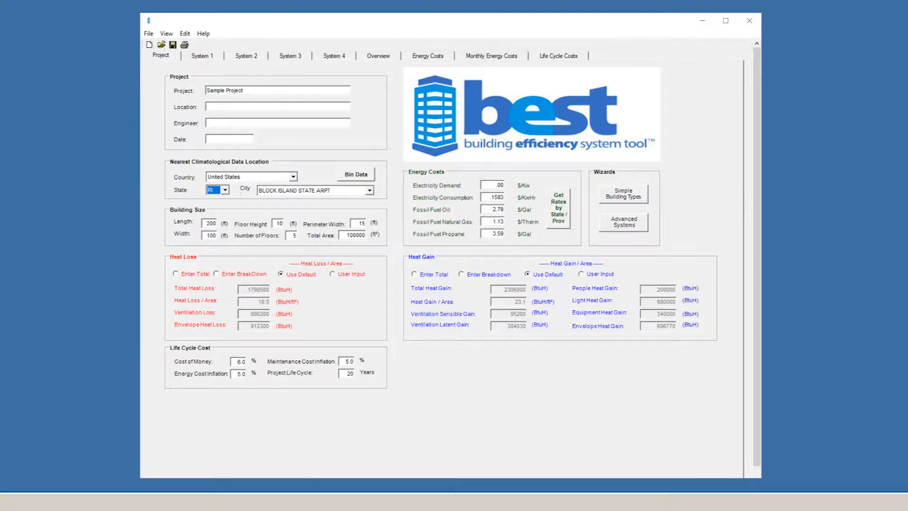
pyautogui.click(225, 190)
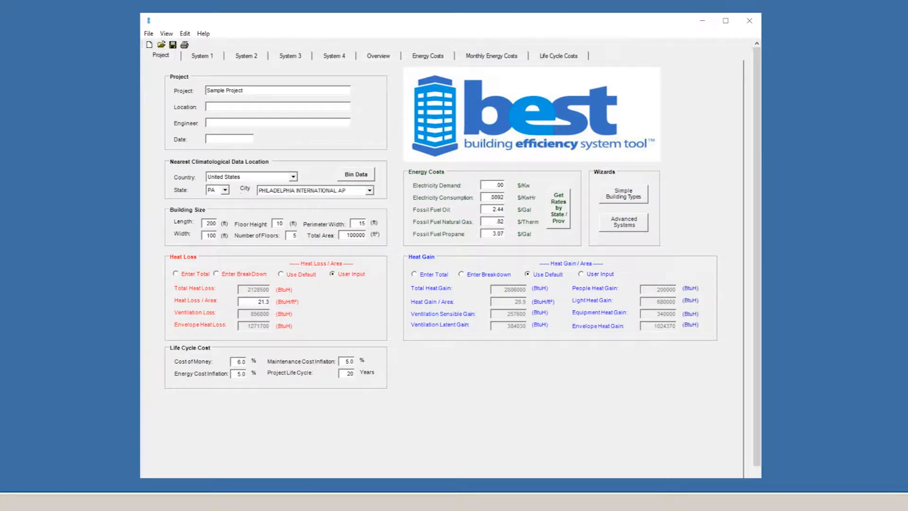
# Set heat gain to user input at 25 BtuH/ft² with Allentown Lehigh Valley Intl as the city.
pyautogui.click(580, 274)
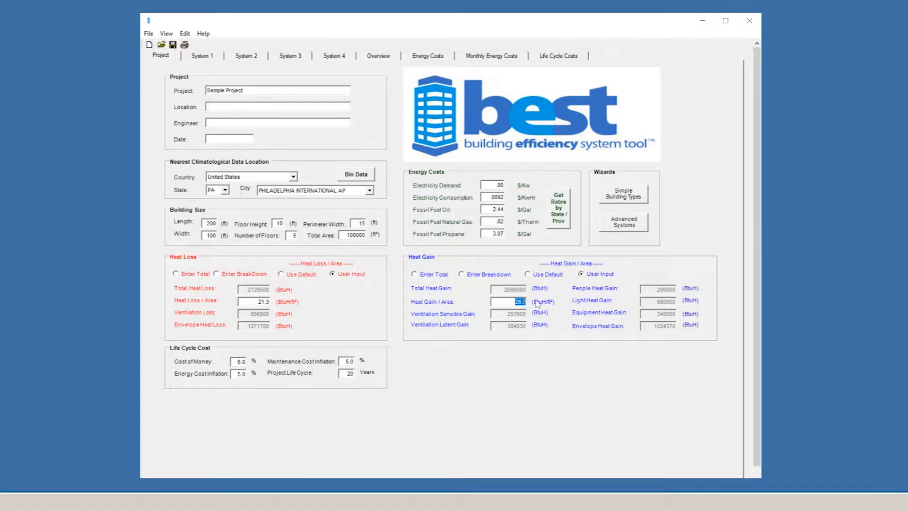
pyautogui.write('25')
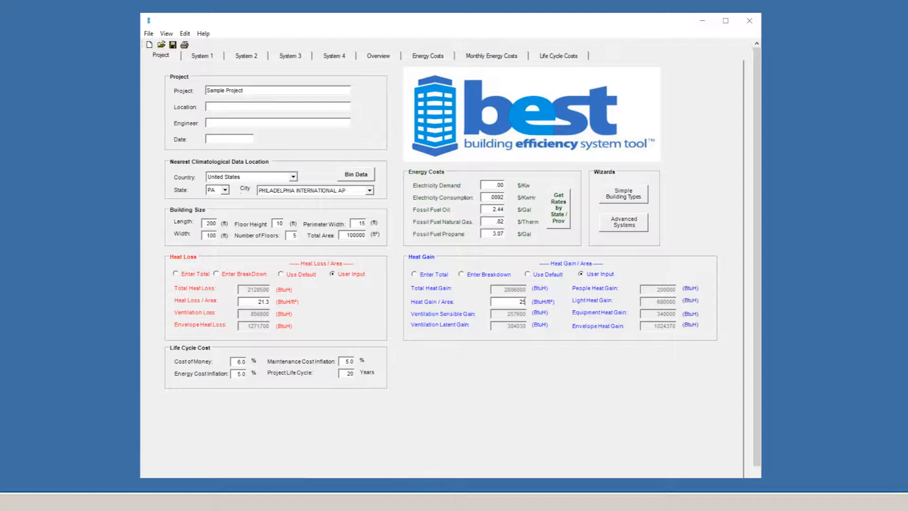
pyautogui.click(225, 189)
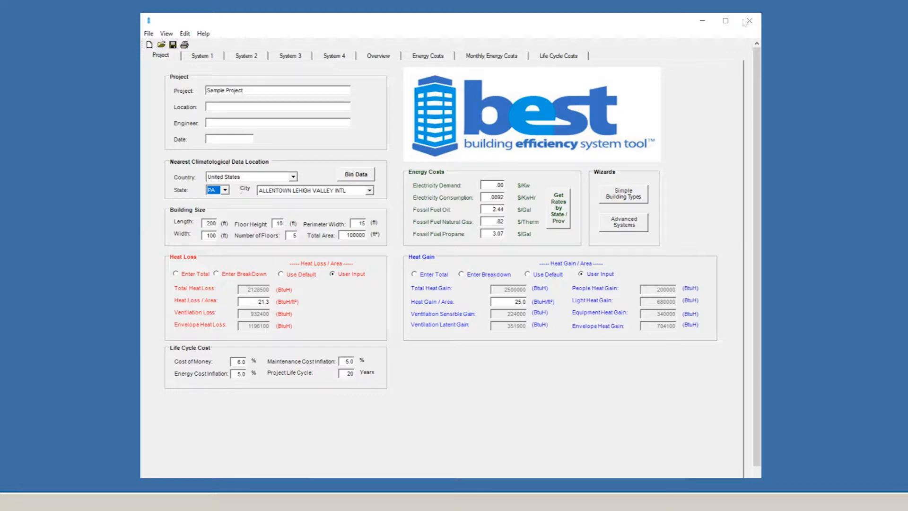
# View the Energy Costs results, then the Life Cycle Costs showing 17, 12 and 31-year paybacks.
pyautogui.click(427, 56)
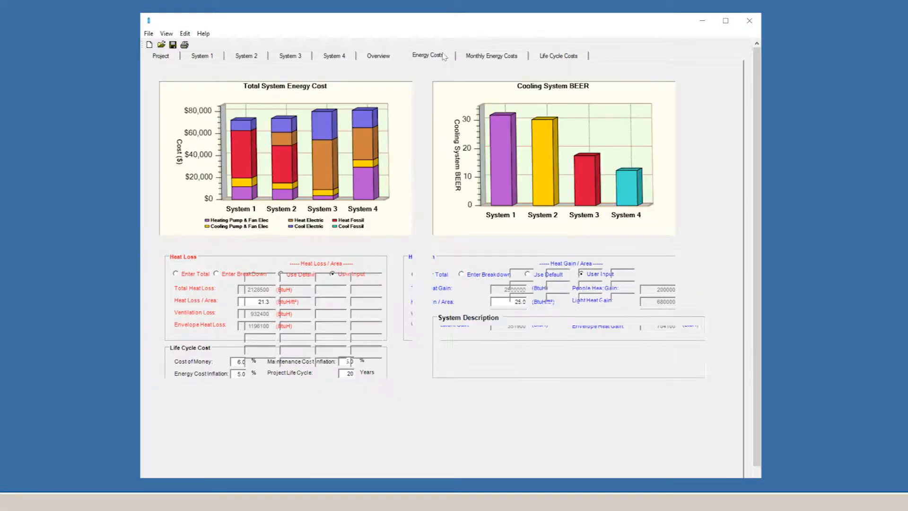
pyautogui.click(428, 55)
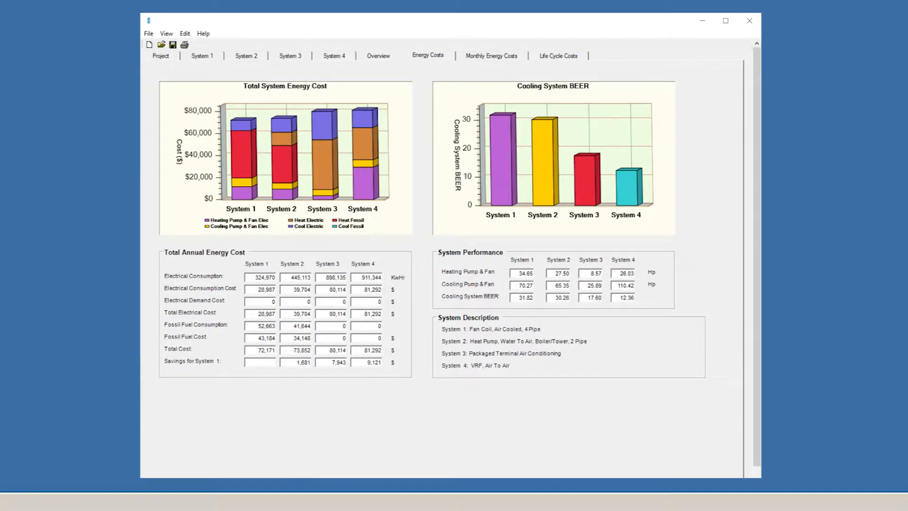
pyautogui.moveTo(558, 55)
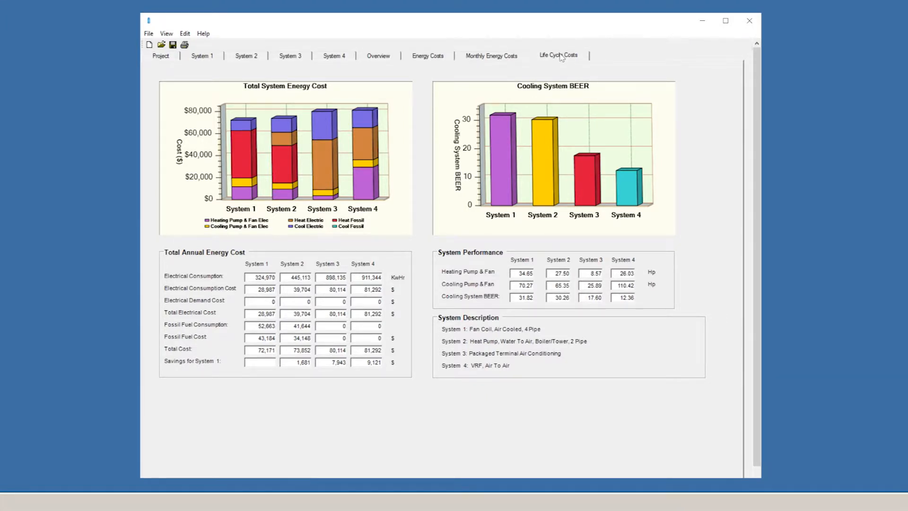
pyautogui.click(558, 55)
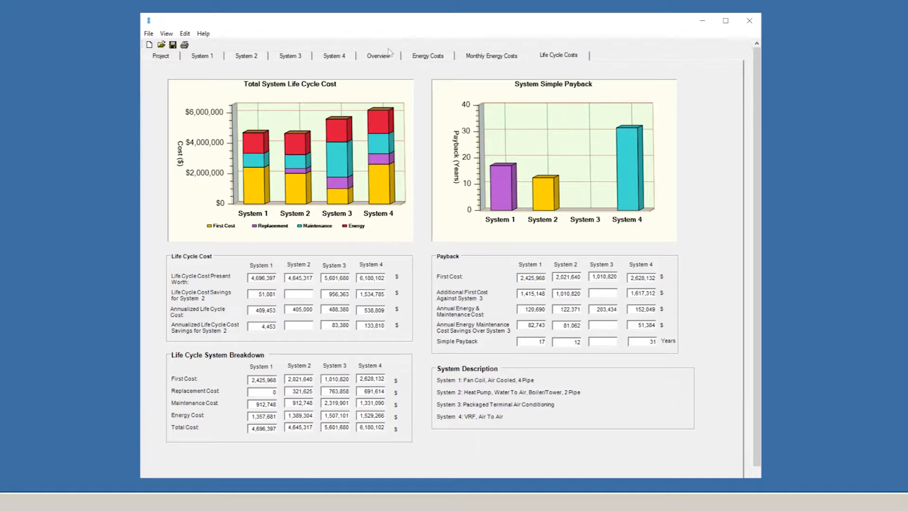
# View the Overview comparison of all four systems, then return to the project page.
pyautogui.click(379, 55)
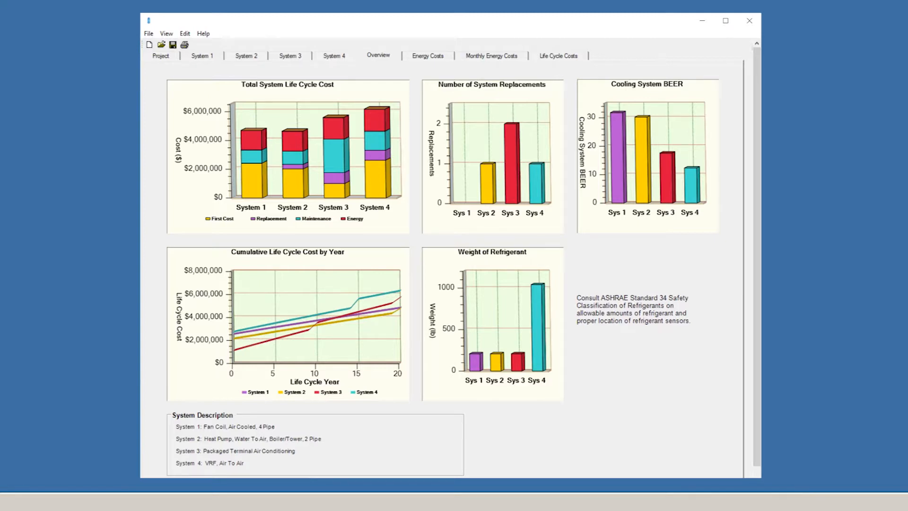
pyautogui.click(161, 56)
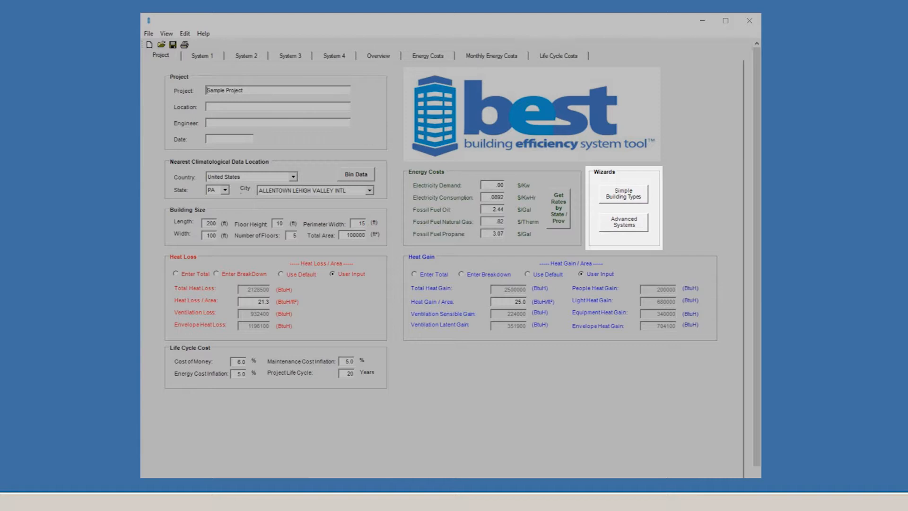
# In Advanced Systems, set System 3's type to Rooftop Single Zone.
pyautogui.click(623, 223)
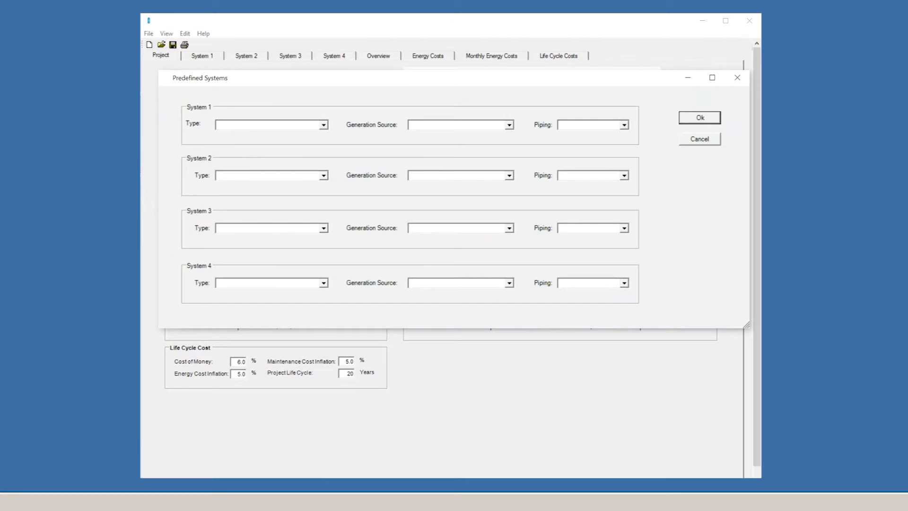
pyautogui.moveTo(409, 195)
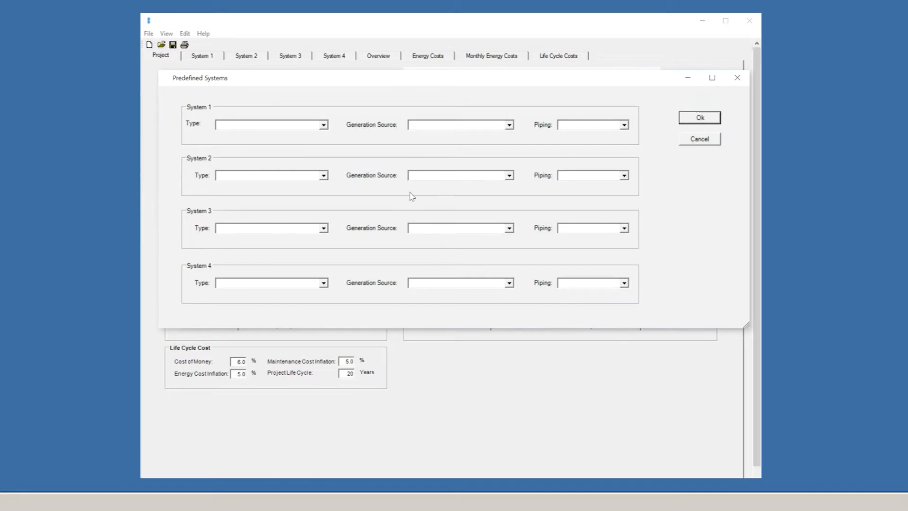
pyautogui.click(324, 228)
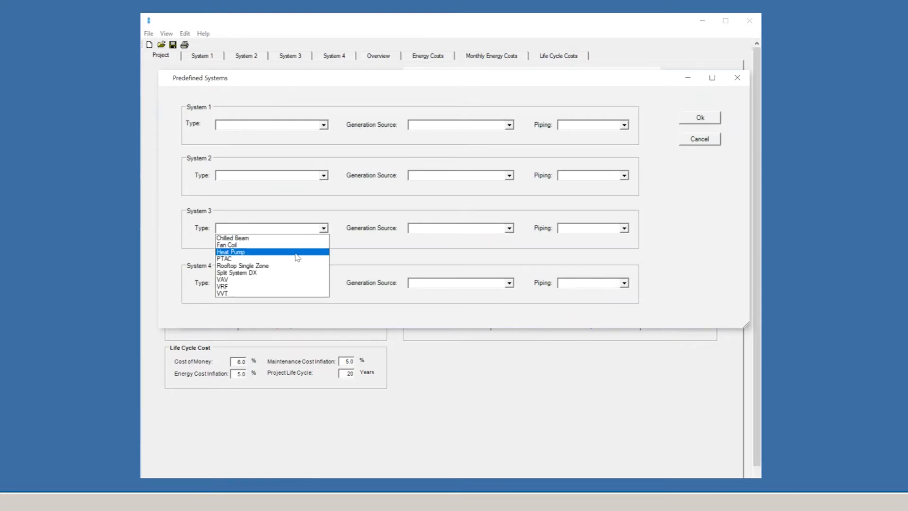
pyautogui.click(243, 266)
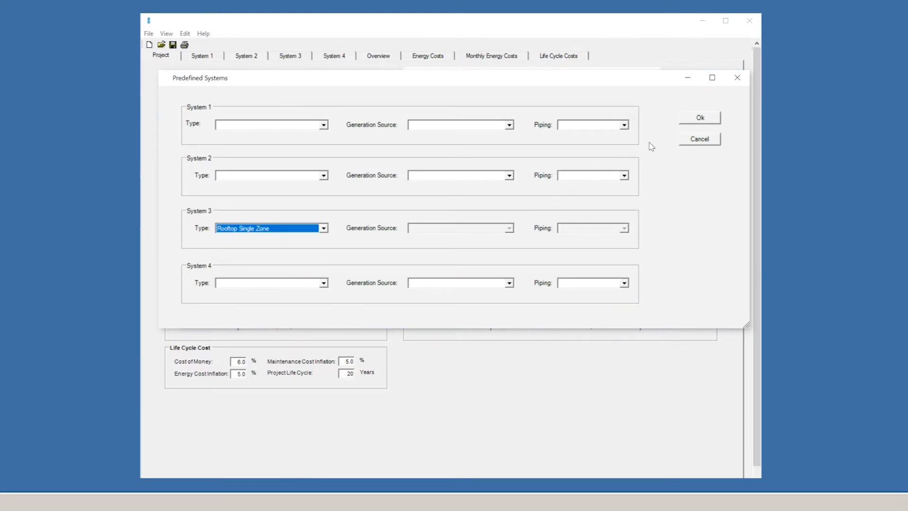
# Apply the systems so Energy Costs lists System 3 as Rooftop Single Zone at $109,562.
pyautogui.click(699, 117)
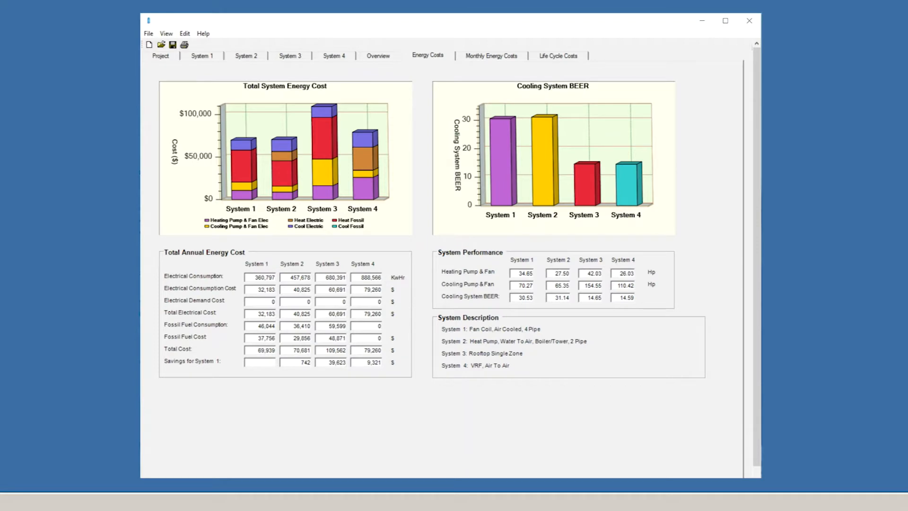
pyautogui.click(161, 55)
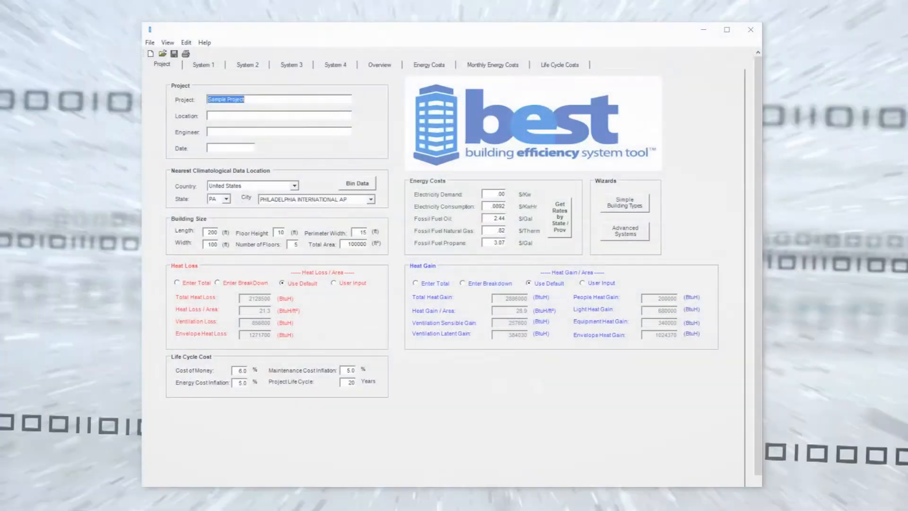